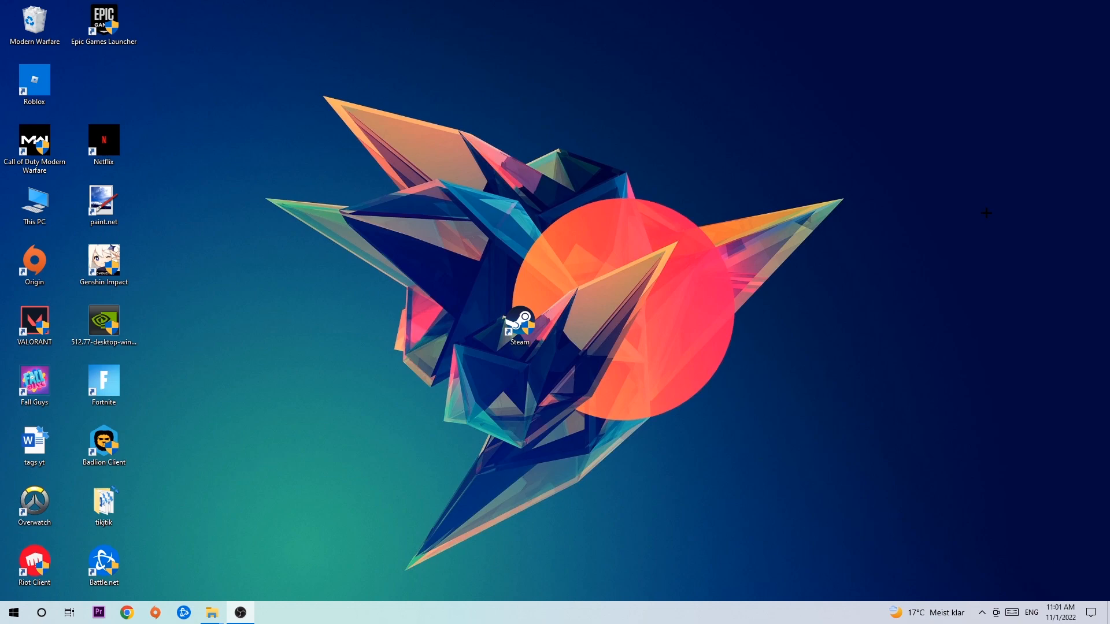
# Step: Open Task Manager from the taskbar's right-click menu
pyautogui.rightClick(488, 618)
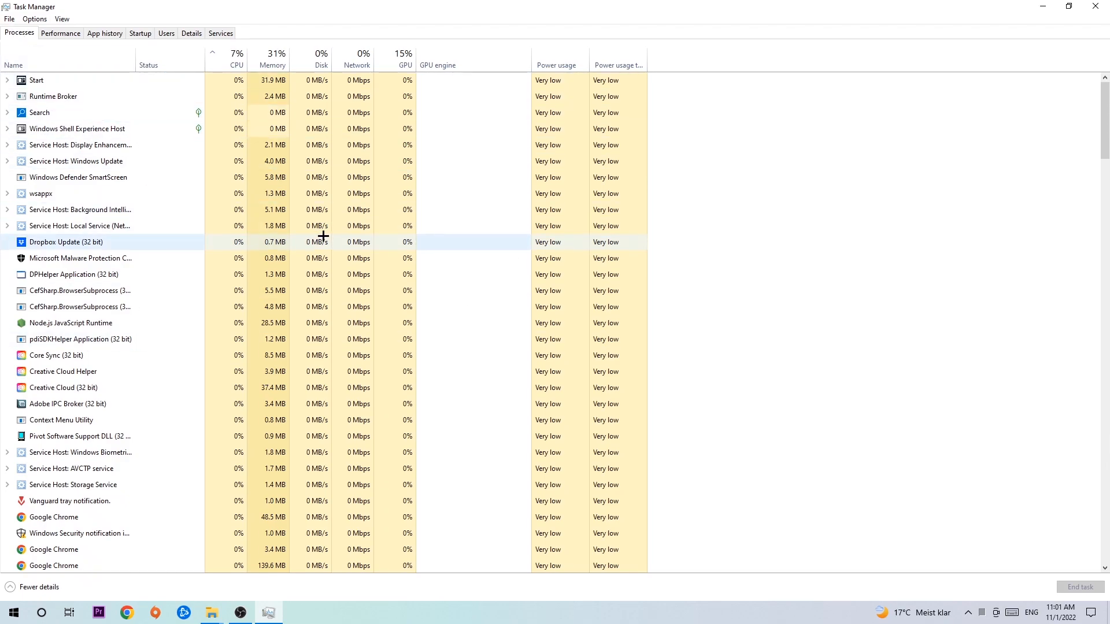
pyautogui.moveTo(315, 237)
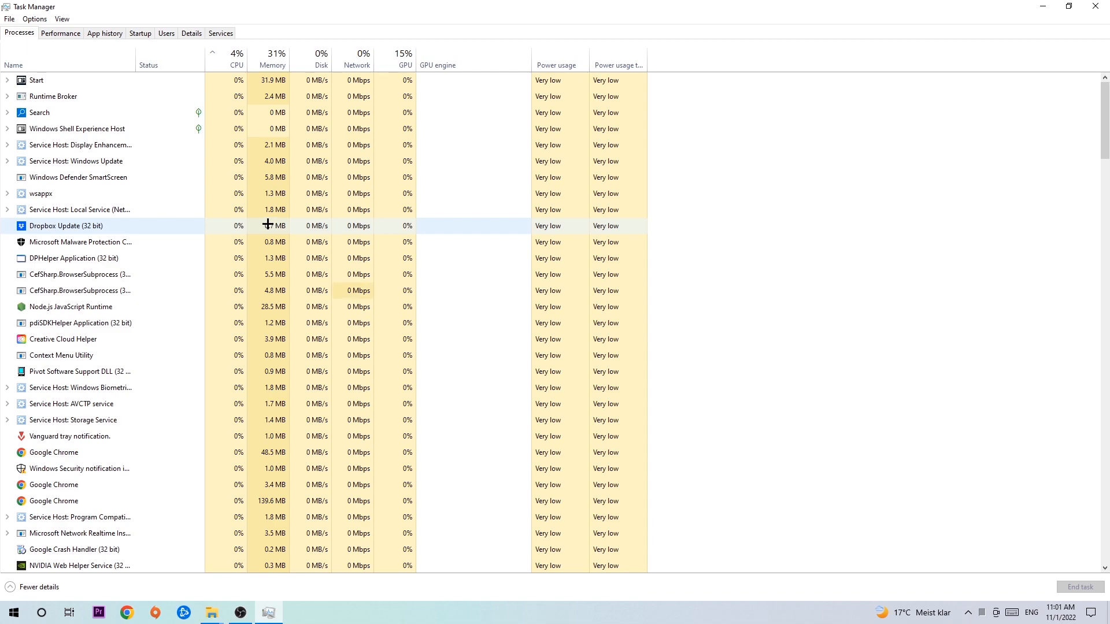
# Step: End background processes such as Dropbox Update, then bring up Display settings
pyautogui.click(1094, 6)
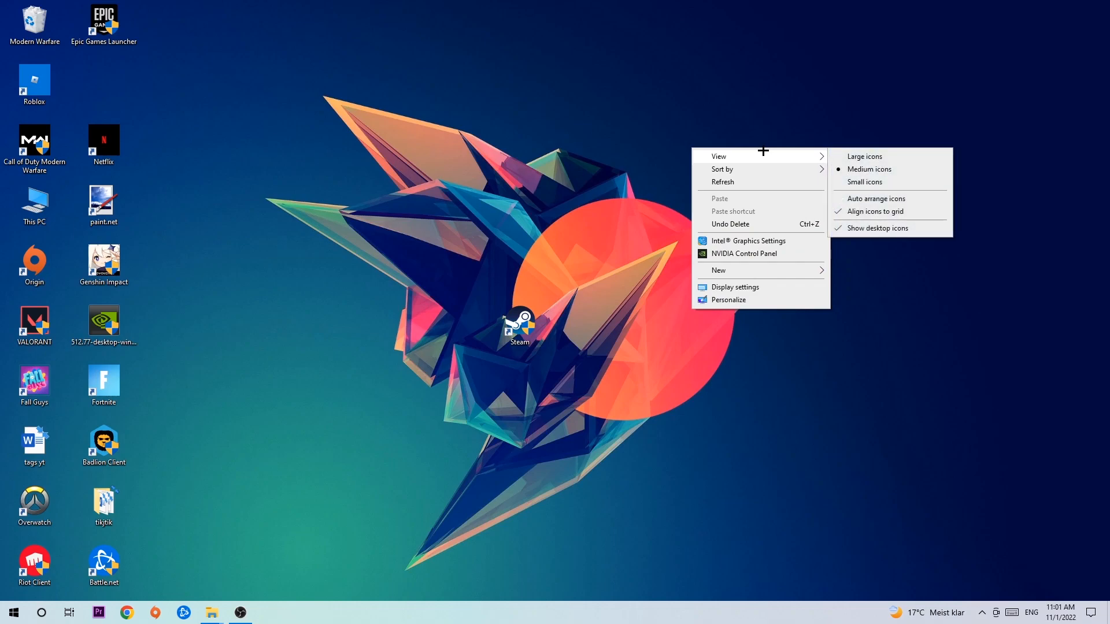
pyautogui.moveTo(754, 286)
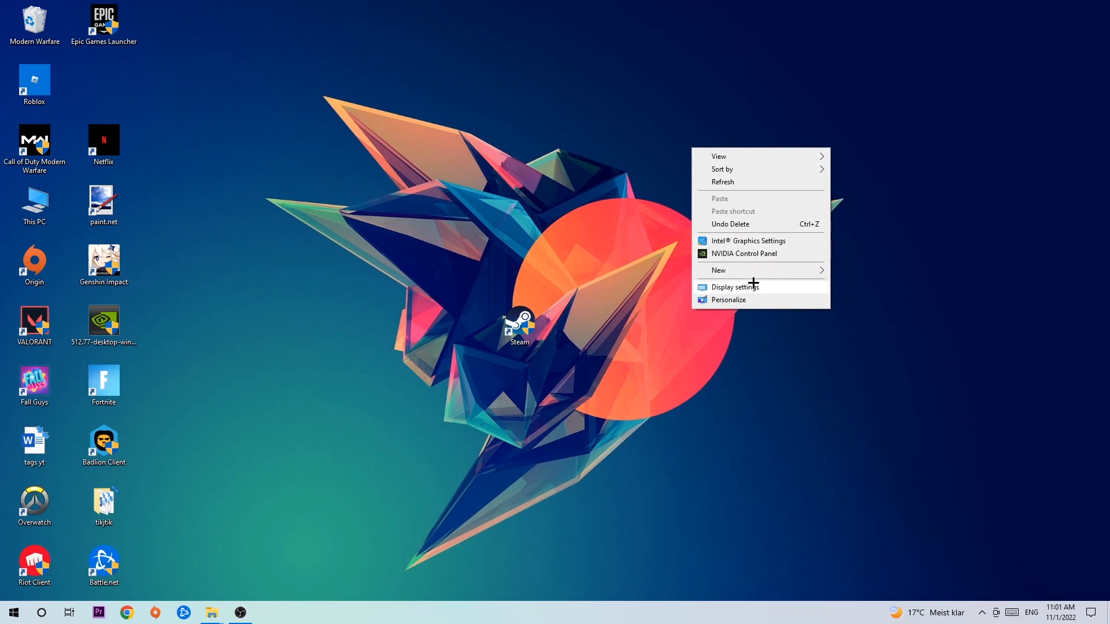
pyautogui.click(735, 287)
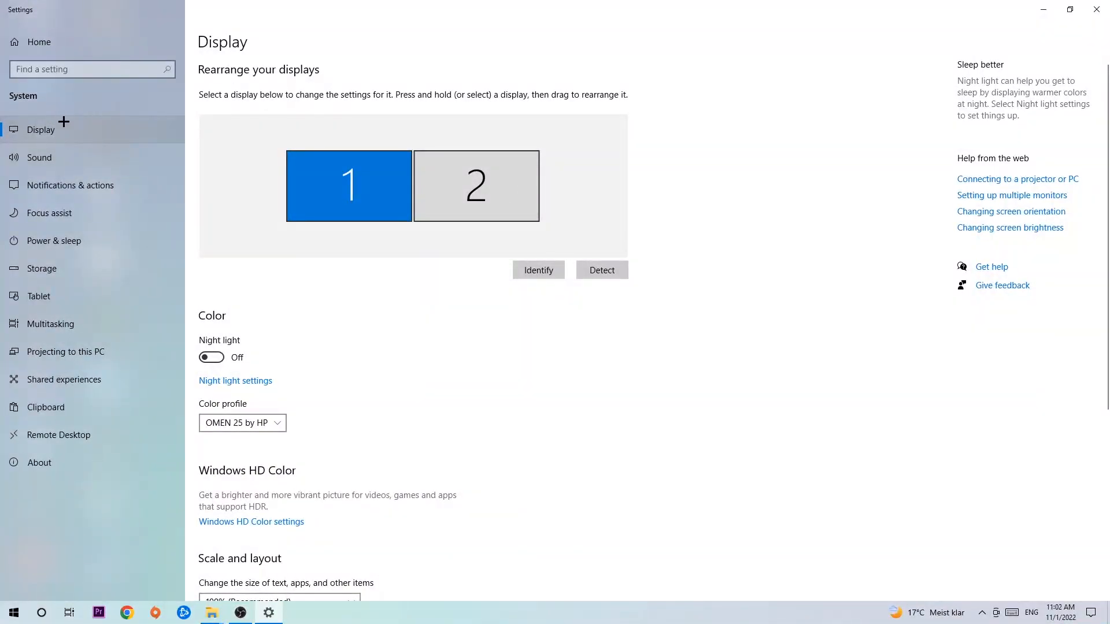
pyautogui.moveTo(260, 261)
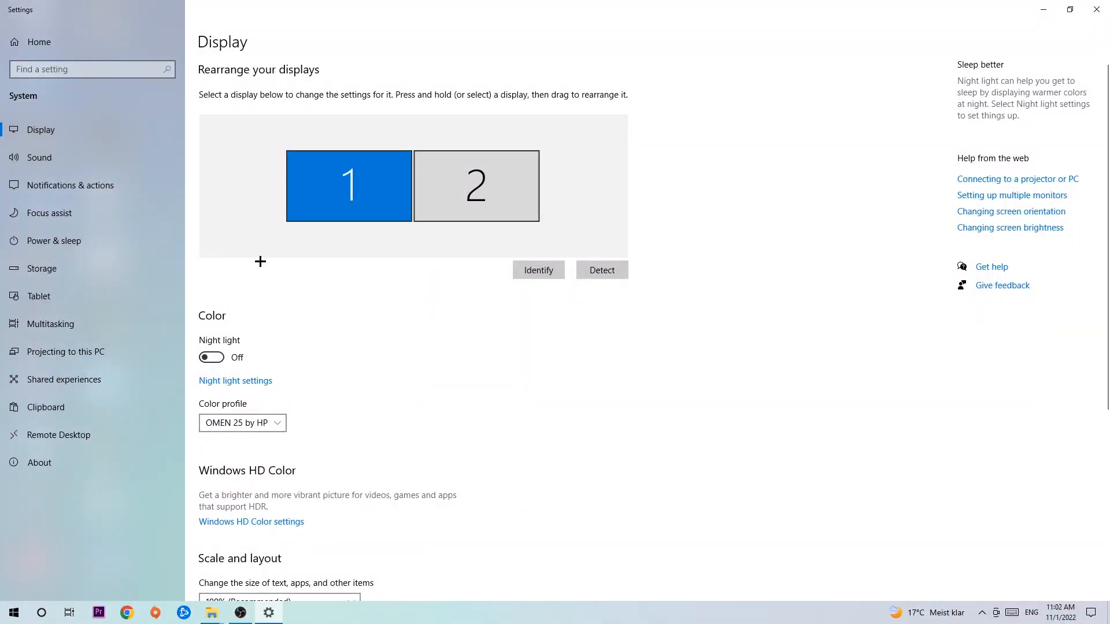
pyautogui.moveTo(473, 308)
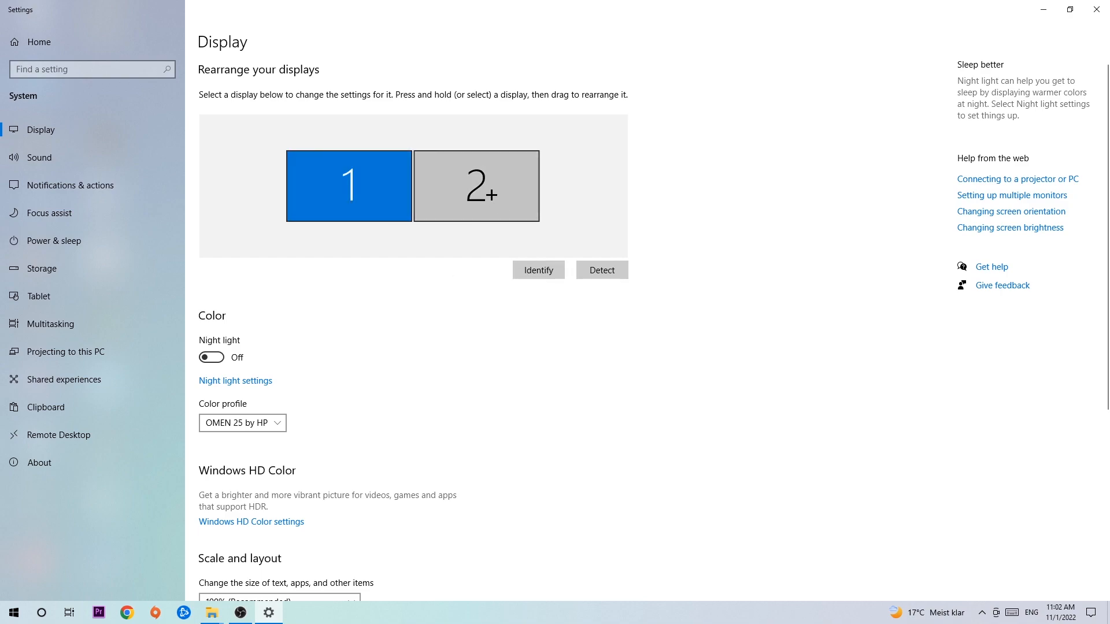
# Step: Confirm 100% (Recommended) scaling, then close Settings and reopen it from Start
pyautogui.scroll(-3)
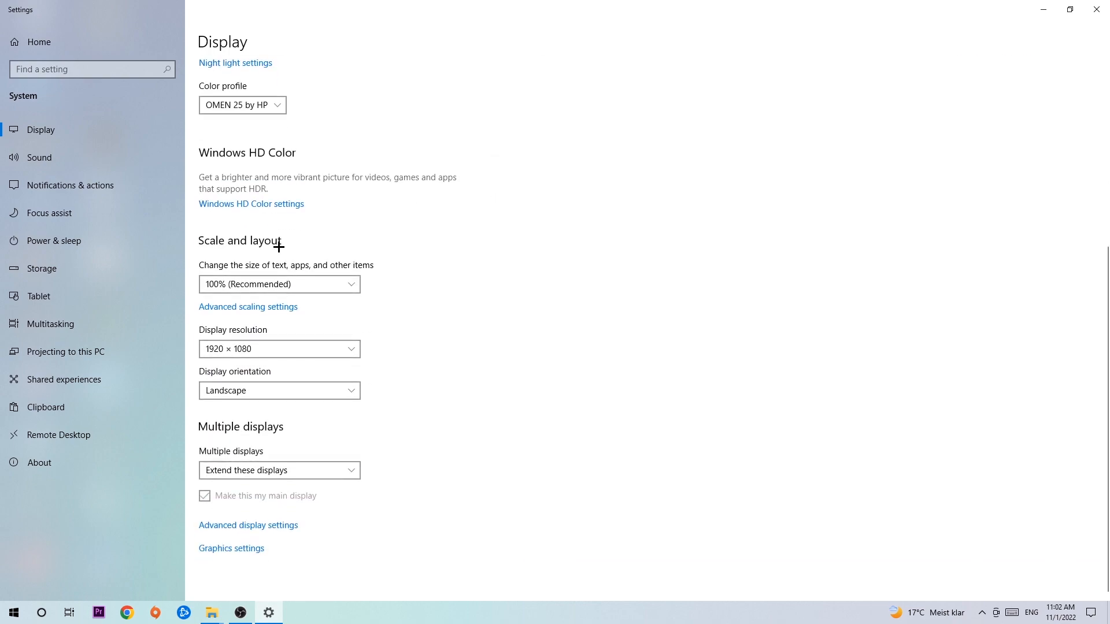
pyautogui.moveTo(298, 260)
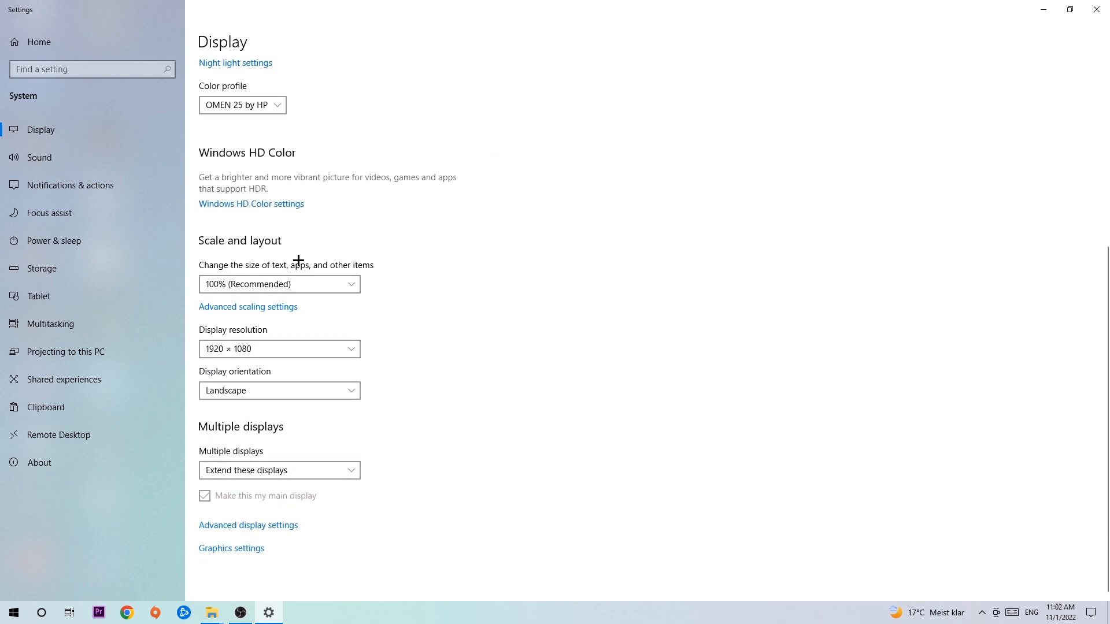
pyautogui.moveTo(376, 282)
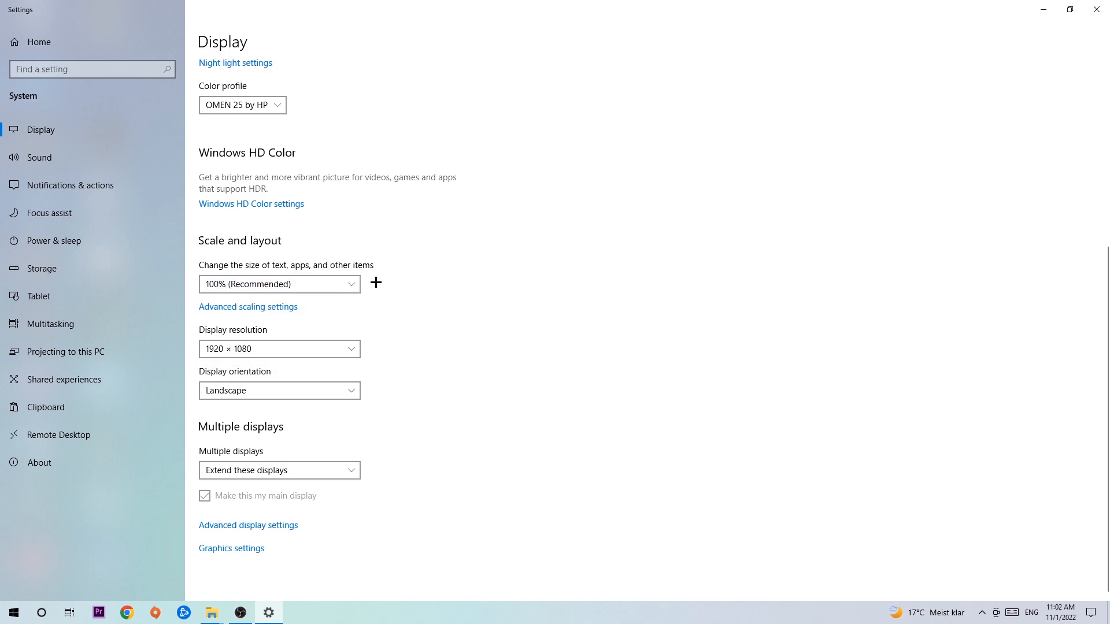
pyautogui.moveTo(413, 285)
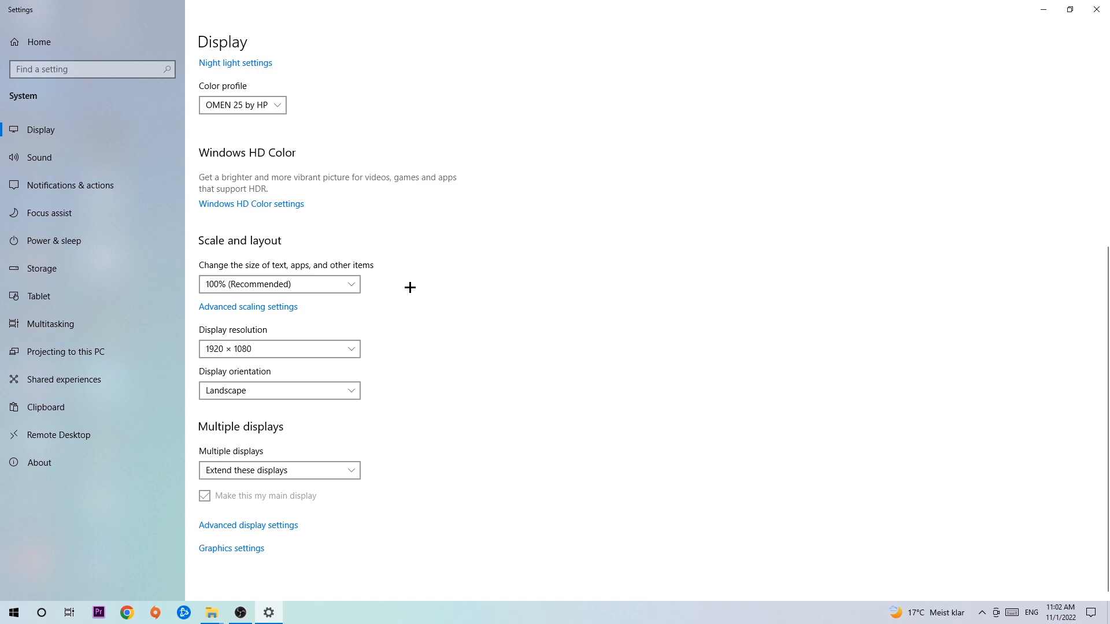
pyautogui.moveTo(406, 289)
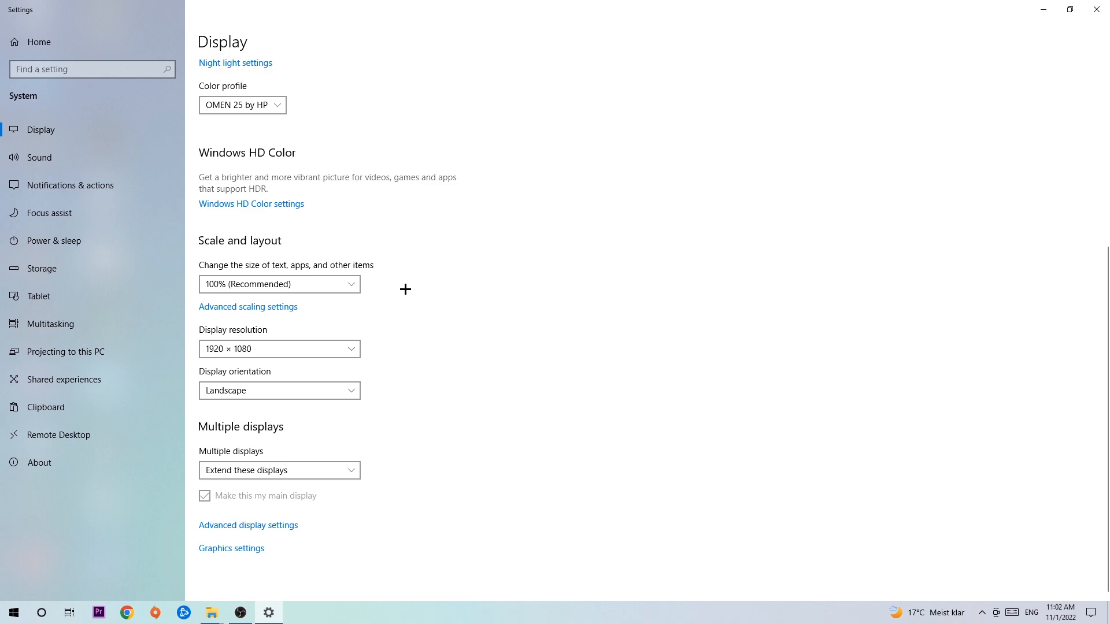
pyautogui.moveTo(1097, 8)
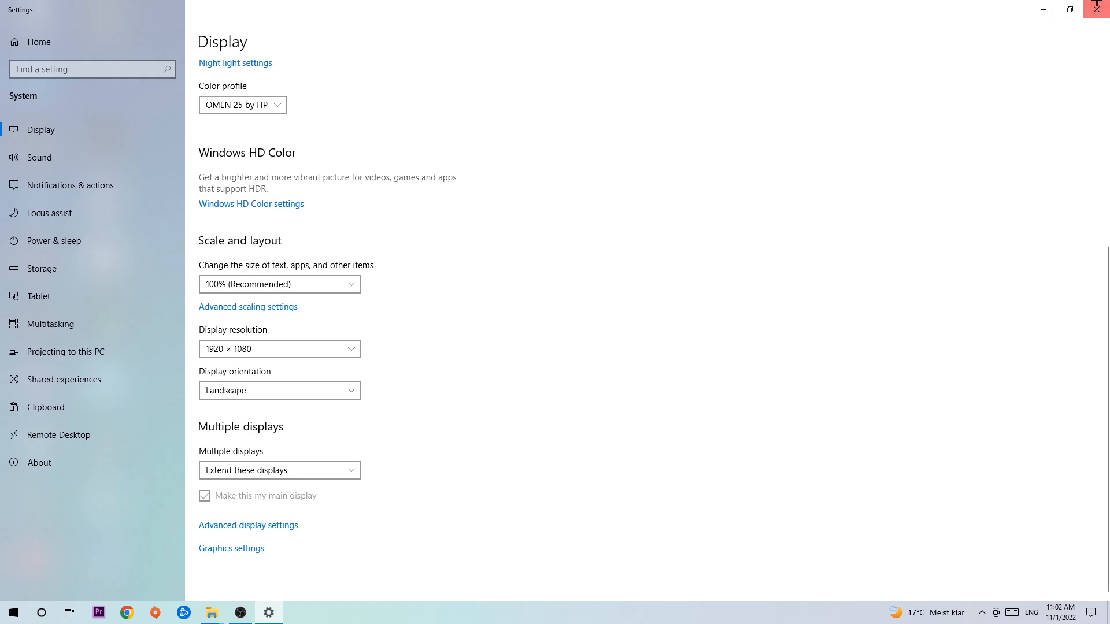
pyautogui.click(1100, 6)
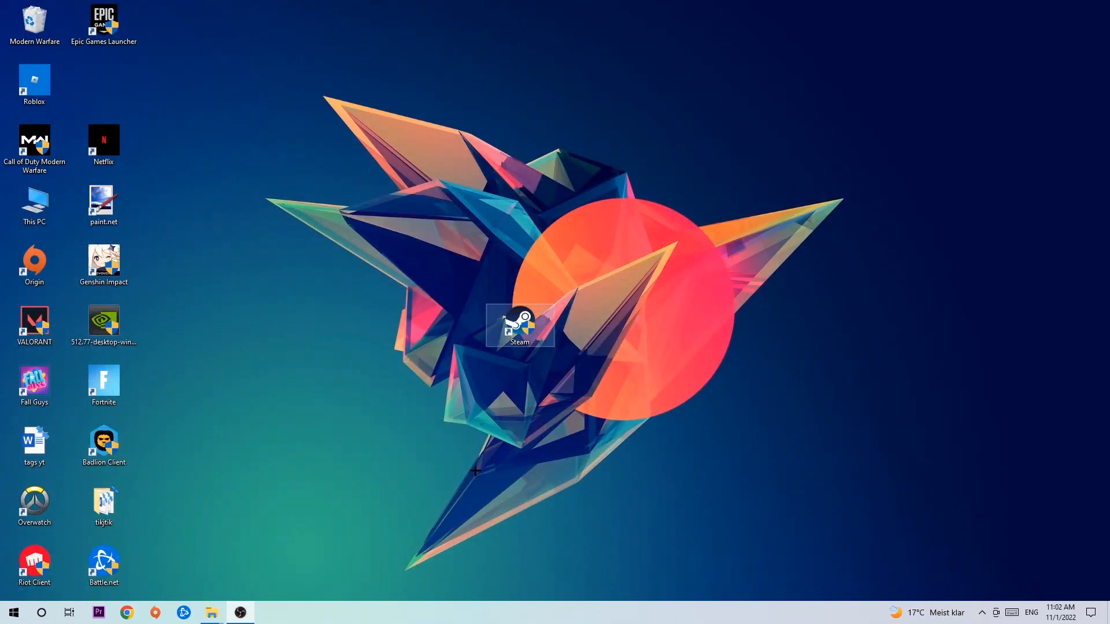
pyautogui.click(14, 612)
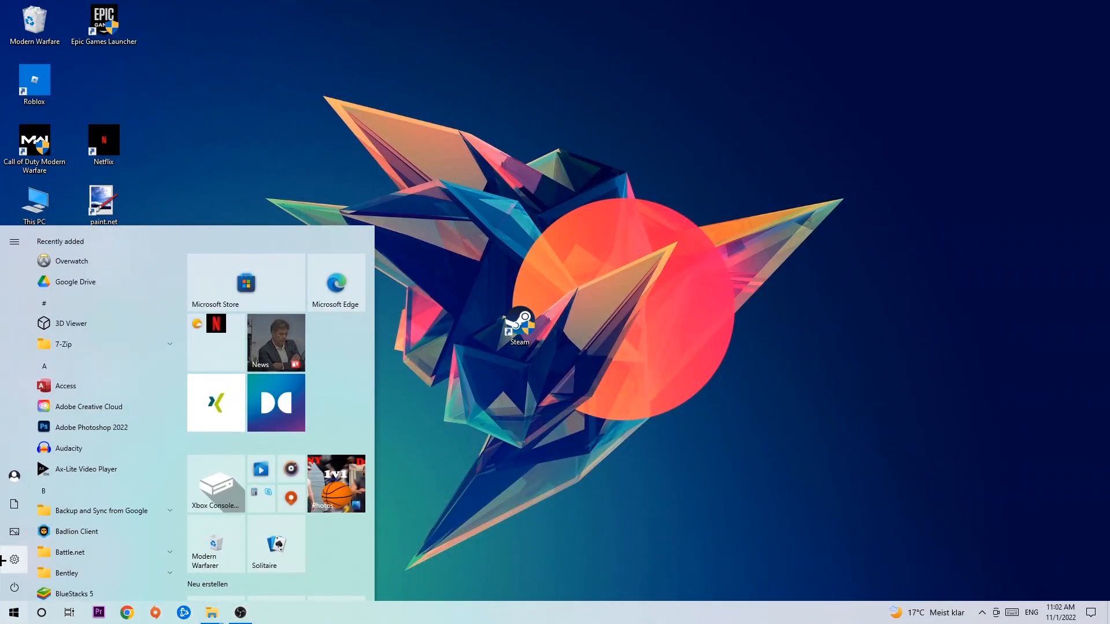
pyautogui.click(15, 559)
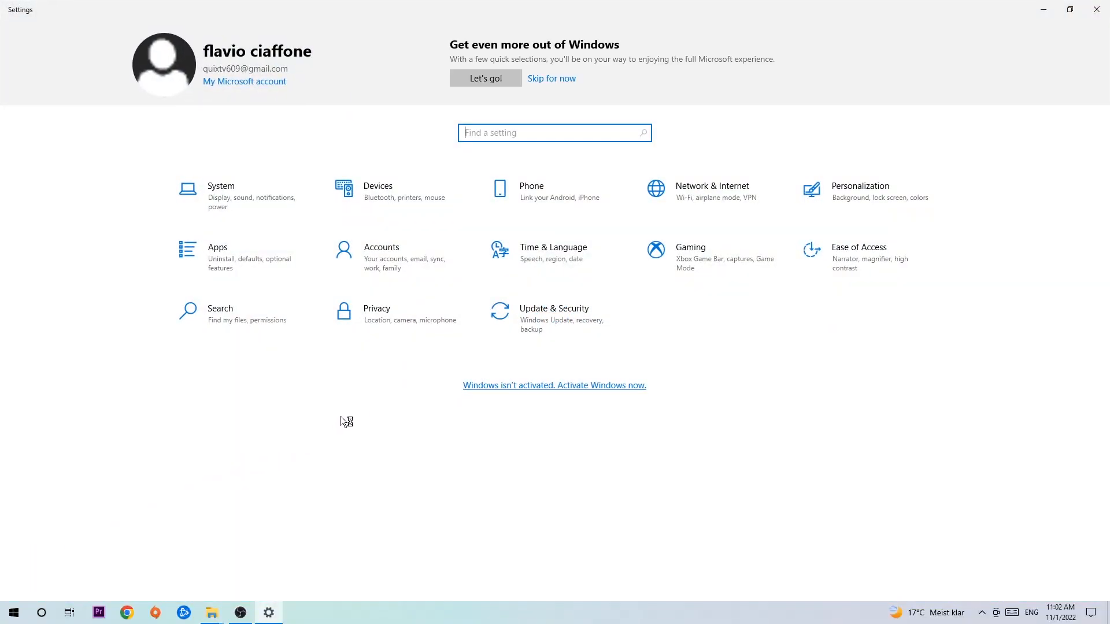
# Step: Open Update & Security to confirm the PC is up to date
pyautogui.click(554, 308)
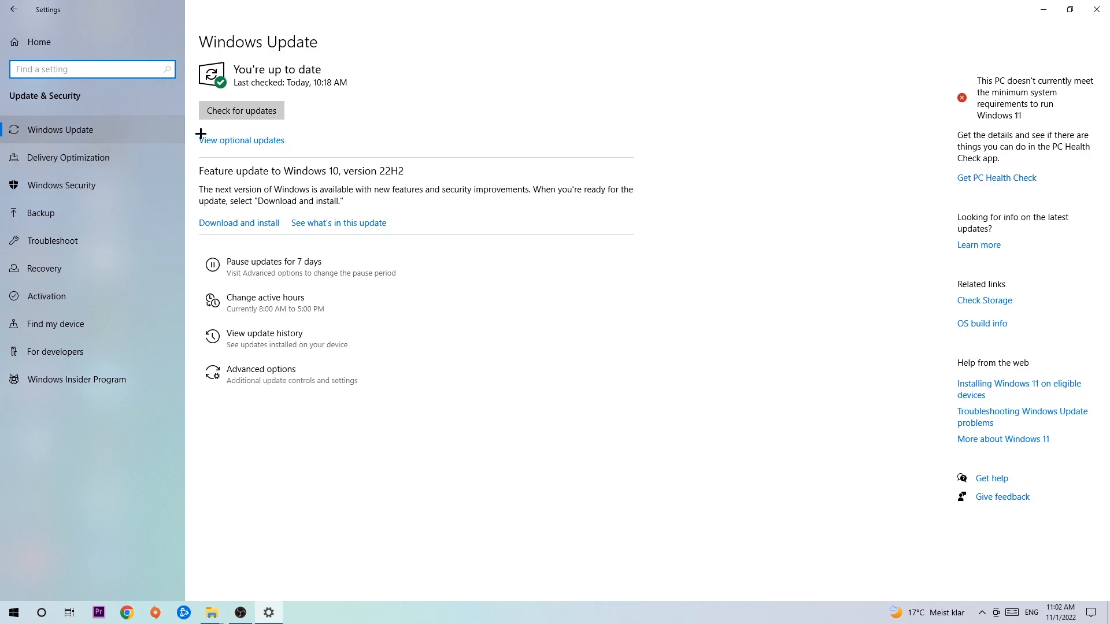
pyautogui.moveTo(379, 97)
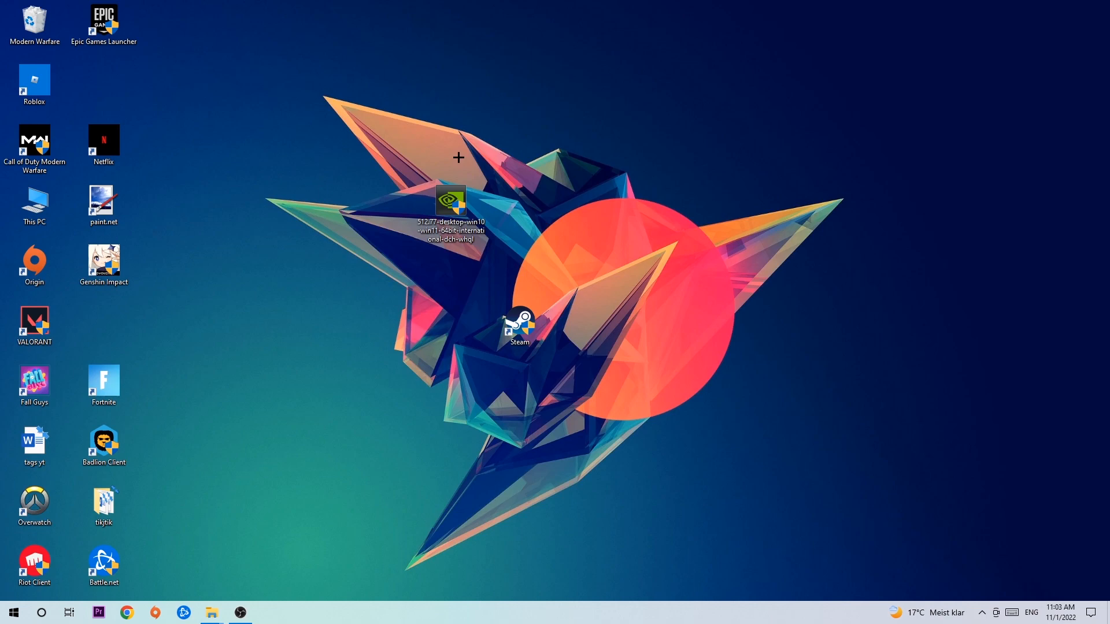
# Step: Select the NVIDIA 512.77 driver installer file on the desktop
pyautogui.click(452, 204)
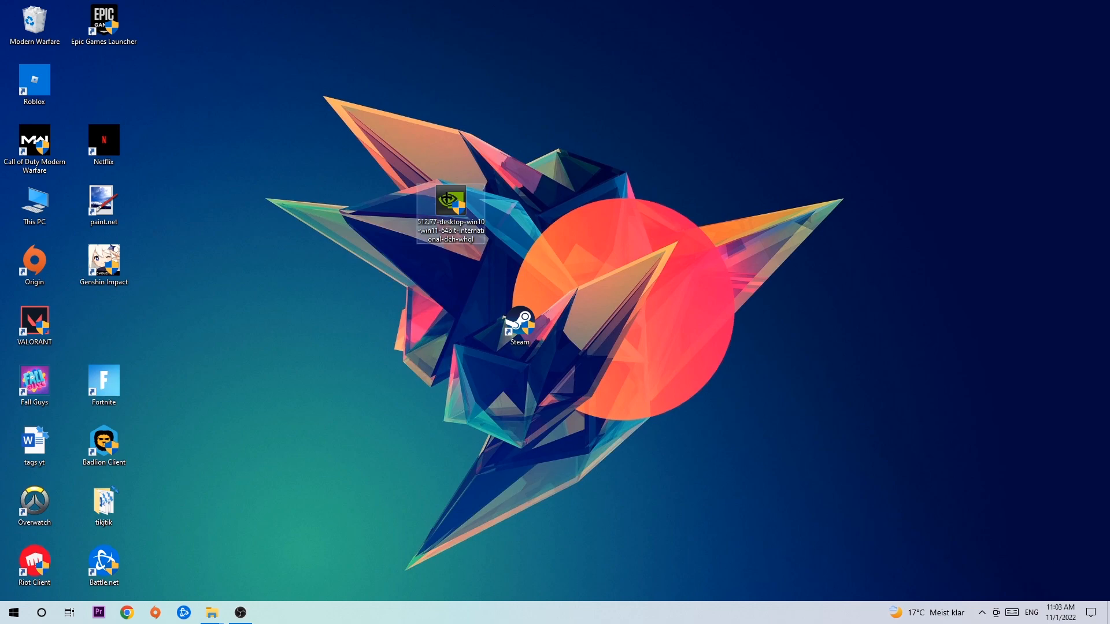